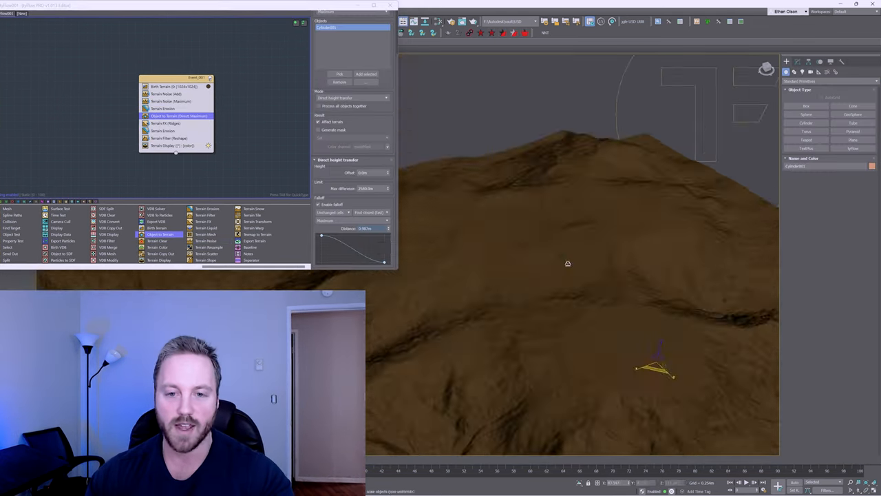
# Create a tyFlow object in the viewport and open its flow editor
pyautogui.click(172, 86)
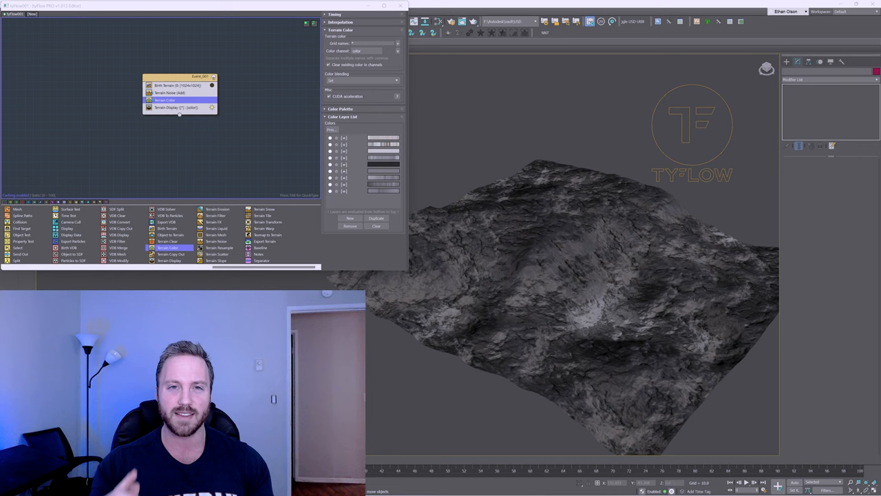
pyautogui.moveTo(780, 300)
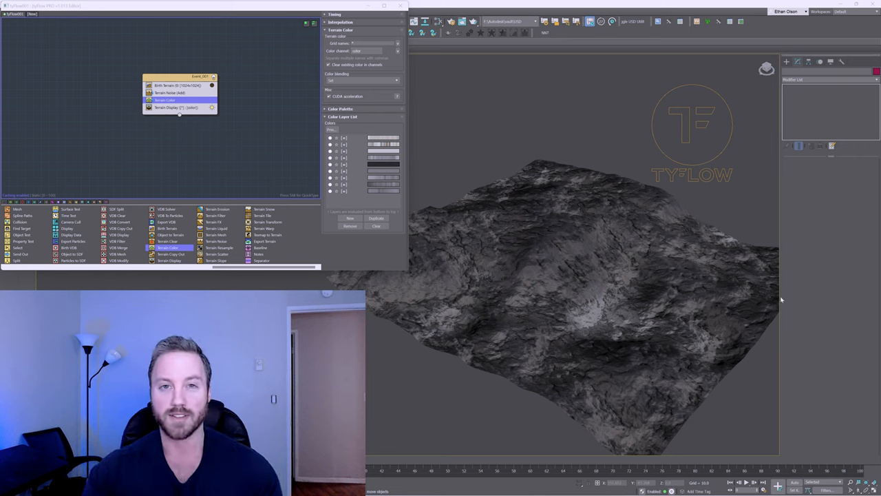
pyautogui.moveTo(596, 199)
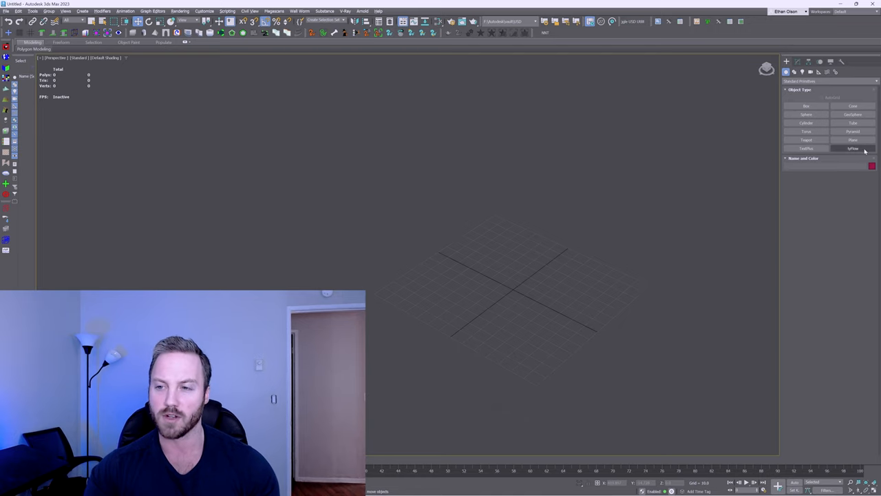
pyautogui.click(853, 148)
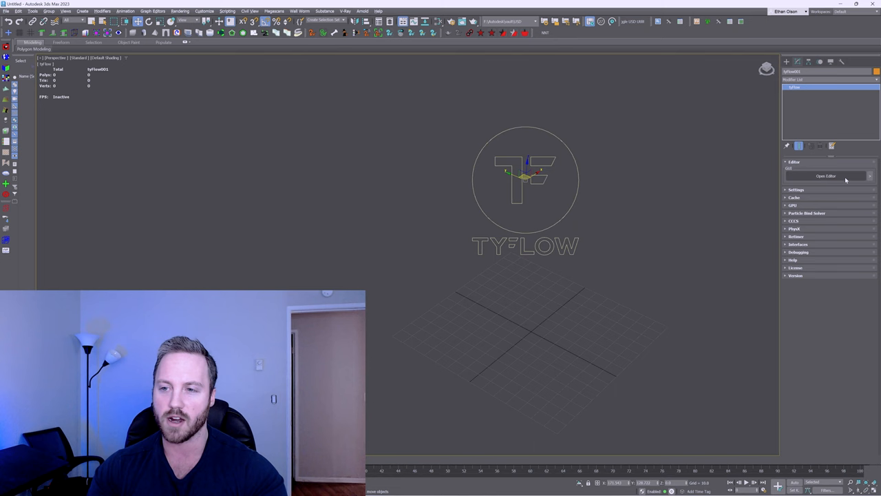
pyautogui.click(826, 176)
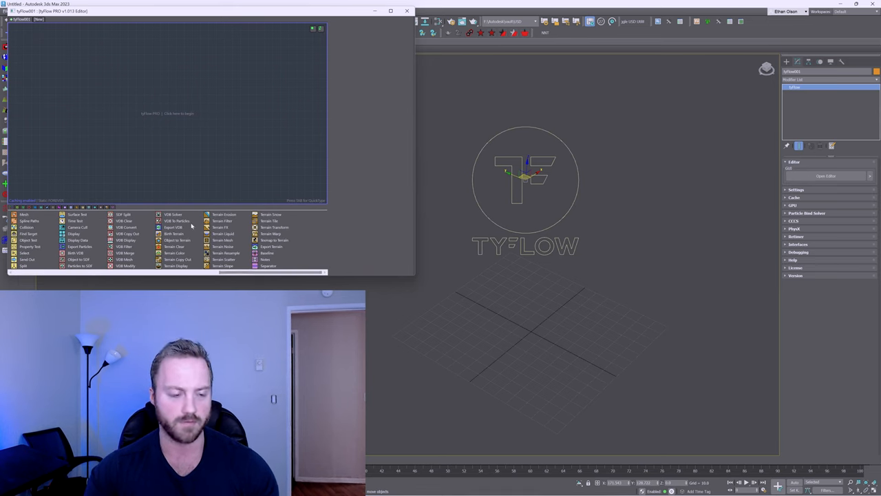
pyautogui.moveTo(174, 233)
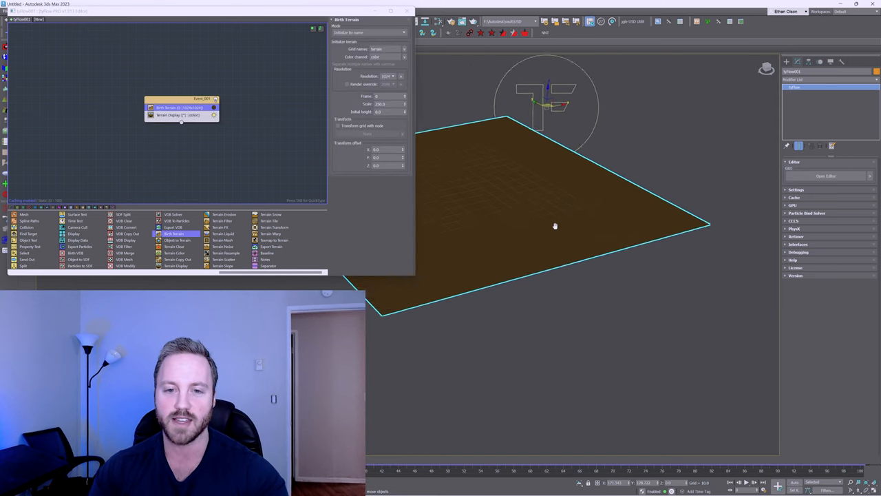
pyautogui.moveTo(555, 225); pyautogui.dragTo(547, 250)
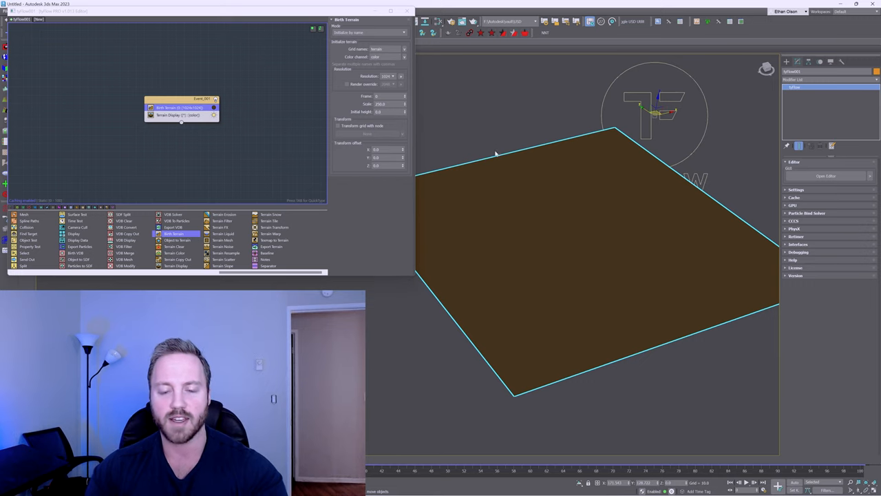
pyautogui.moveTo(521, 153)
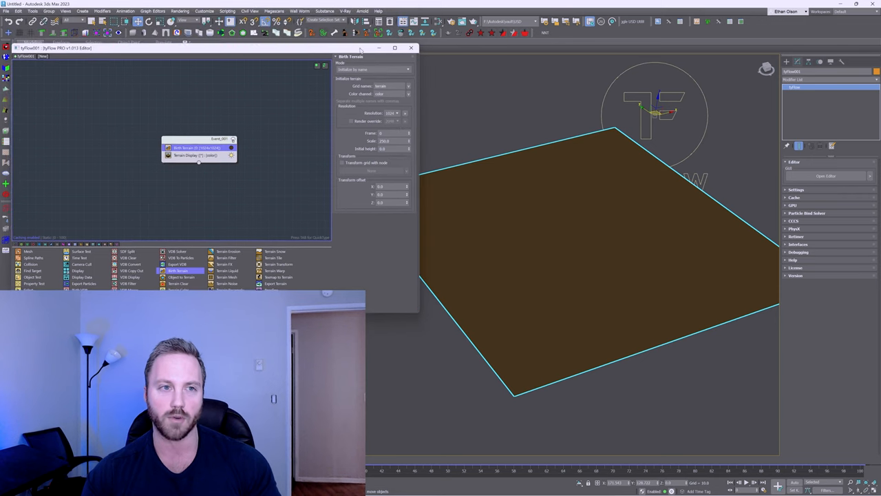
# Set the scene display units to Metric Meters in Units Setup
pyautogui.click(204, 11)
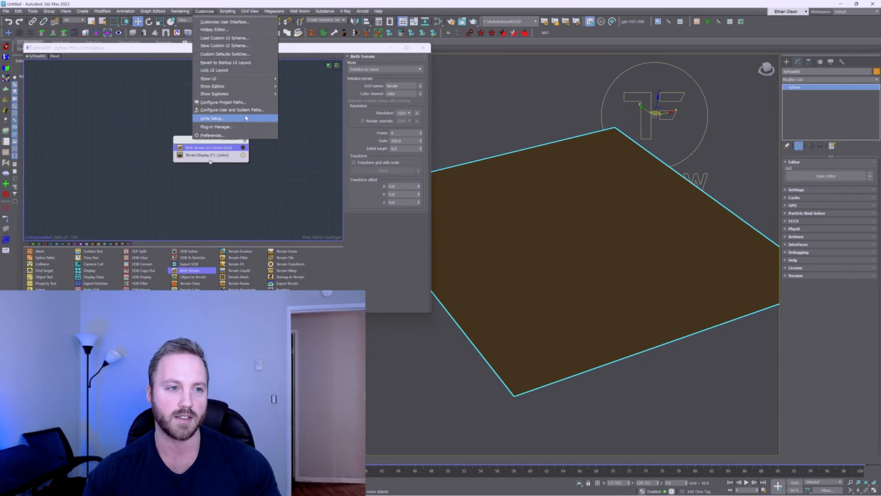
pyautogui.click(212, 118)
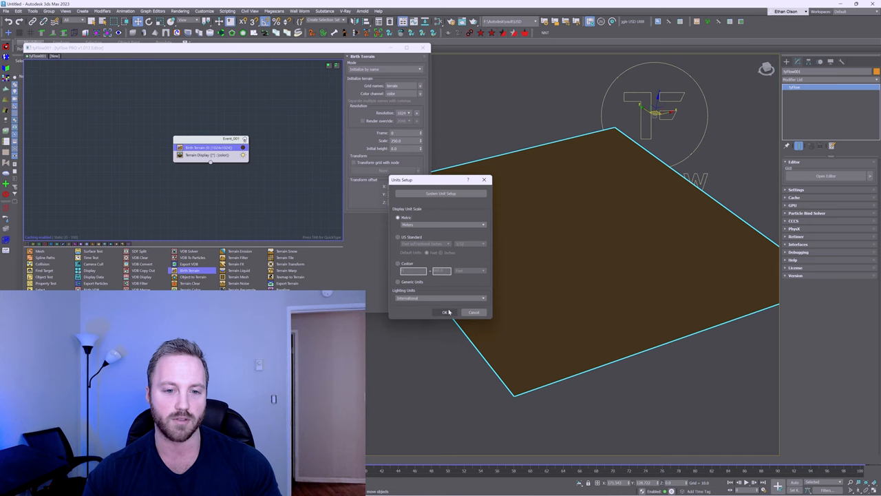
pyautogui.click(446, 312)
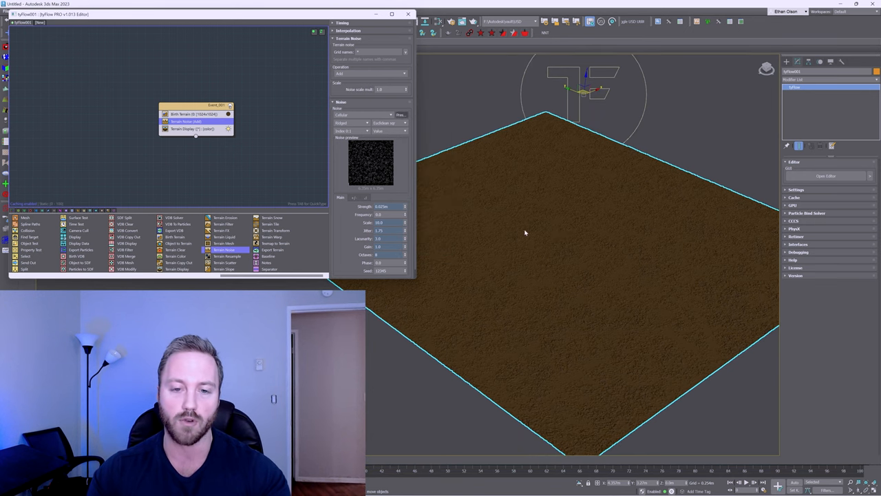
# Add Cellular detail noise, then Simplex noise with Strength 1.37m and Scale 175
pyautogui.click(351, 122)
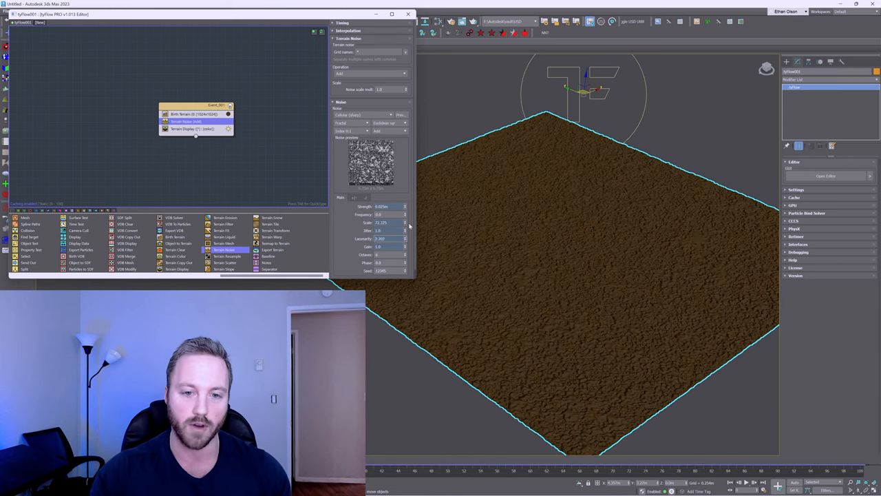
pyautogui.click(402, 115)
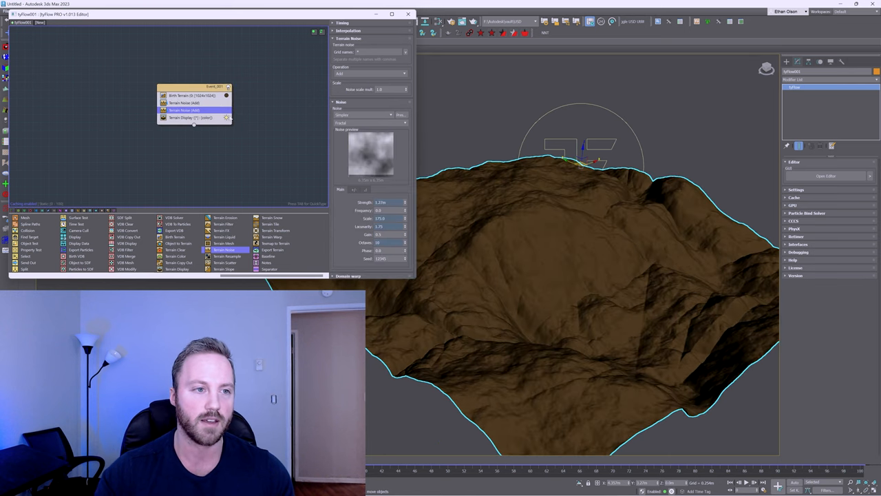
# Set the second Terrain Noise to Maximum operation with Strength 0.46m
pyautogui.click(371, 73)
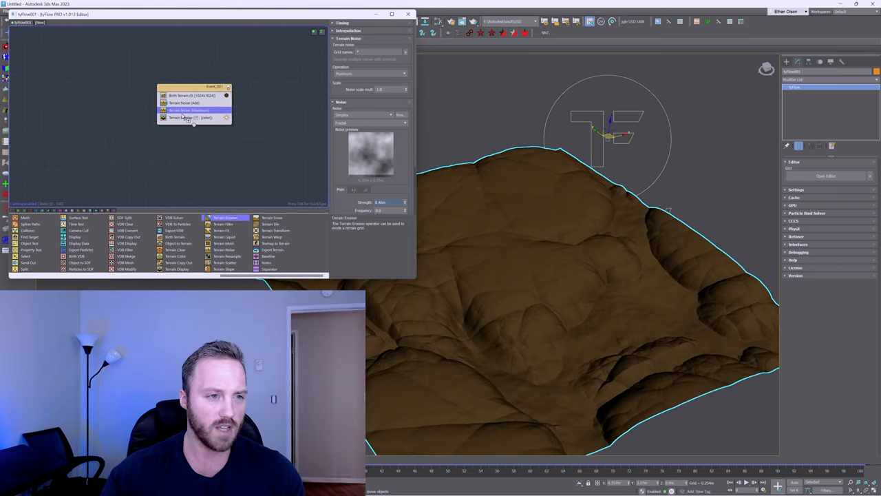
# Add Terrain Erosion with the Ancient Runoff preset, 150 iterations and CUDA on
pyautogui.click(180, 117)
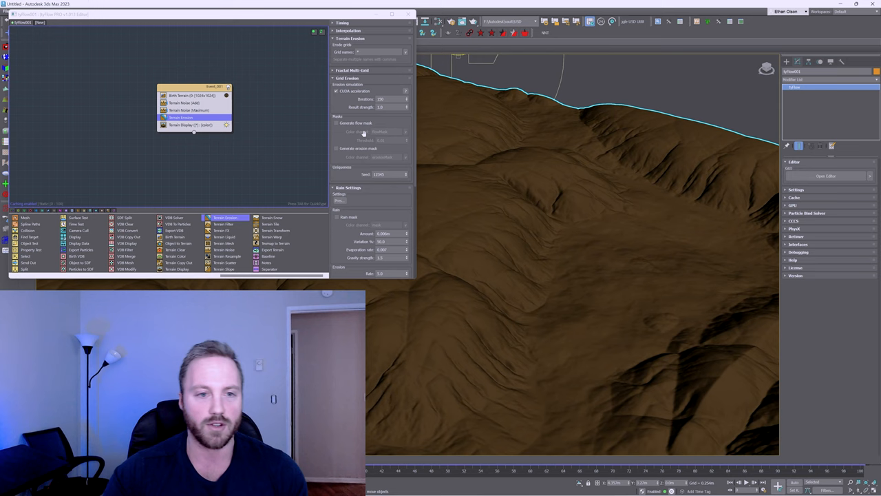
pyautogui.click(340, 201)
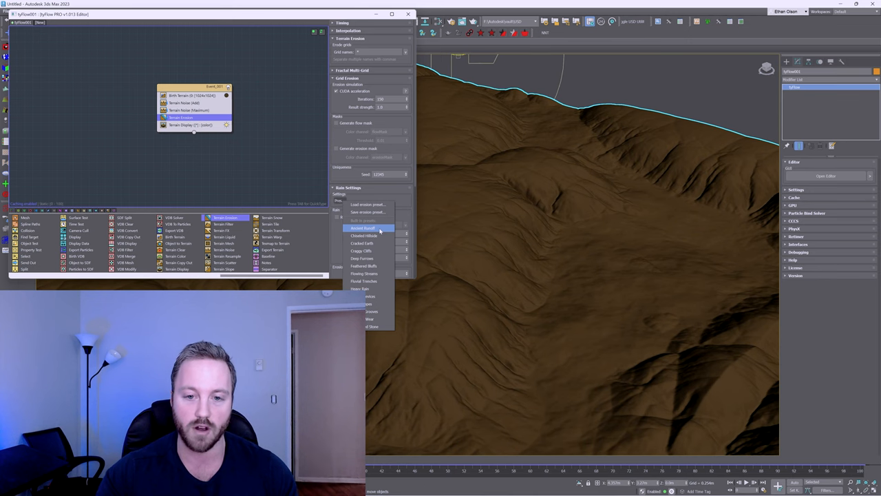
pyautogui.click(363, 227)
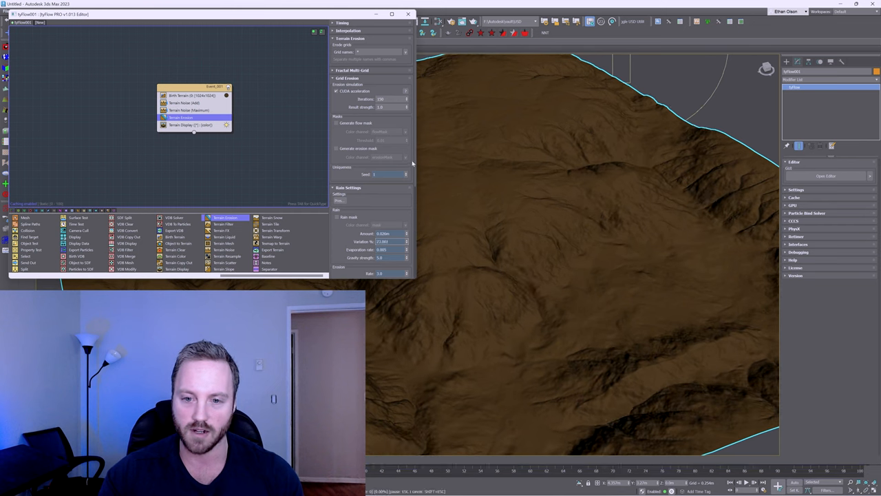
pyautogui.scroll(-3)
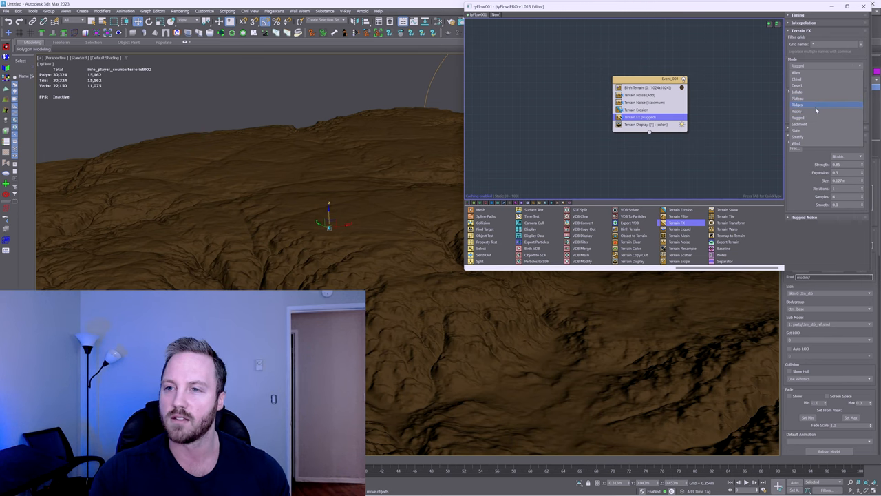
# Set Terrain FX Mode to Ridges and add a second Terrain Erosion below it
pyautogui.click(797, 104)
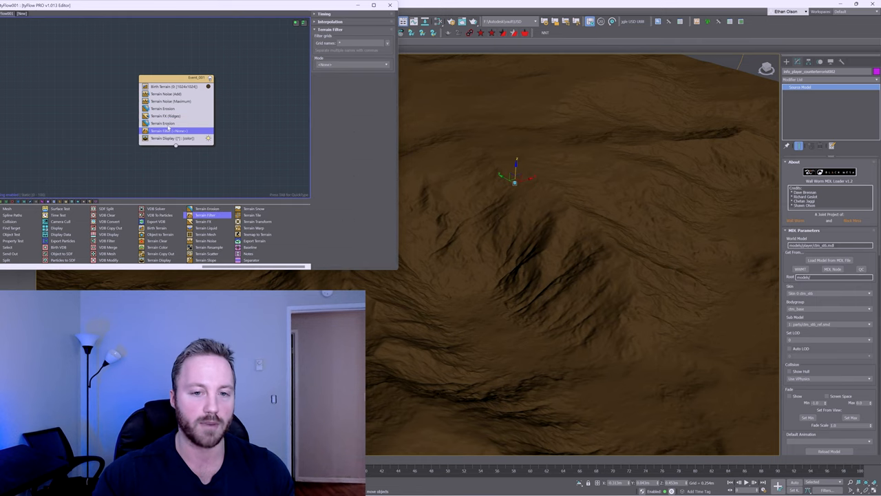
# Set the Terrain Filter to Reshape with Normalize, bending the curve to flatten midrange heights
pyautogui.click(351, 64)
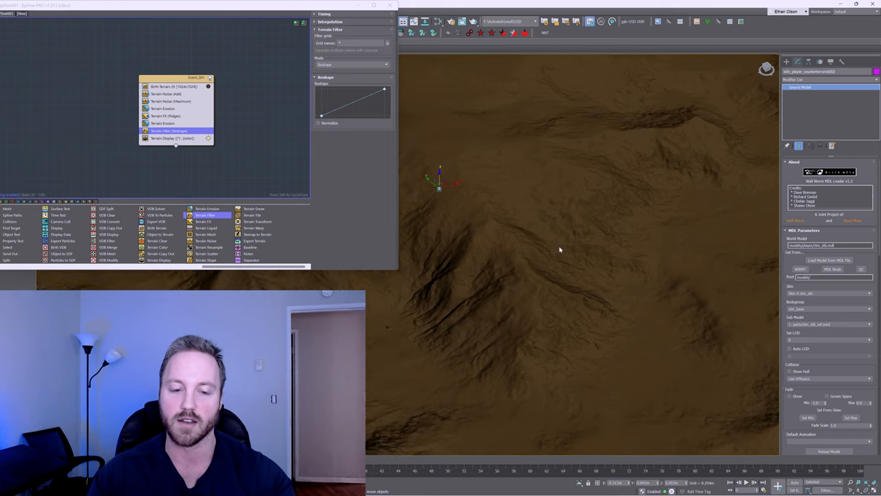
pyautogui.moveTo(560, 249); pyautogui.dragTo(516, 253)
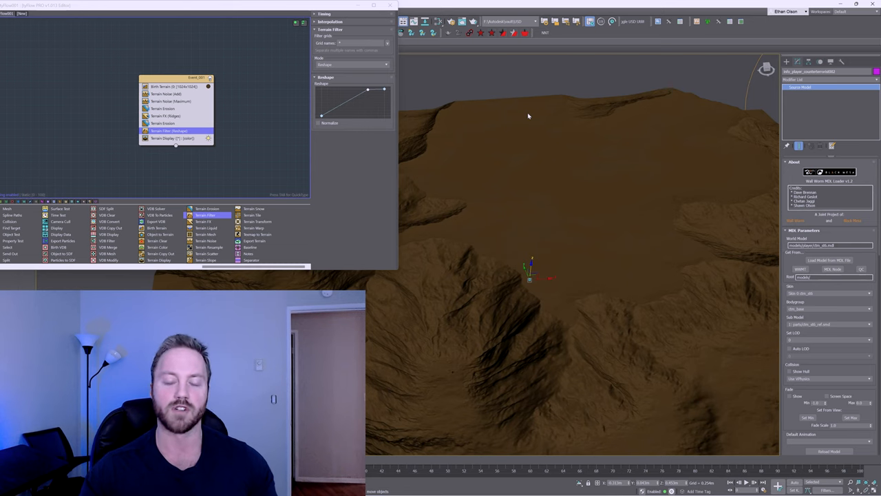
pyautogui.moveTo(528, 116); pyautogui.dragTo(589, 189)
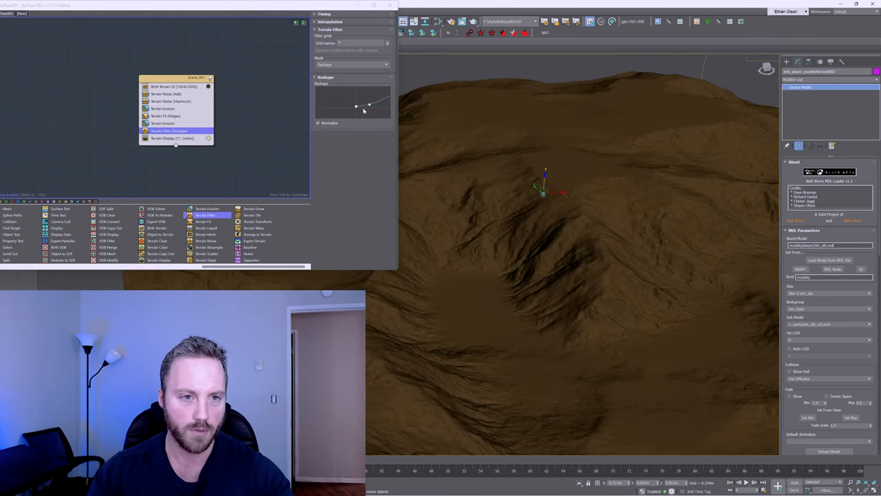
pyautogui.moveTo(370, 106); pyautogui.dragTo(370, 103)
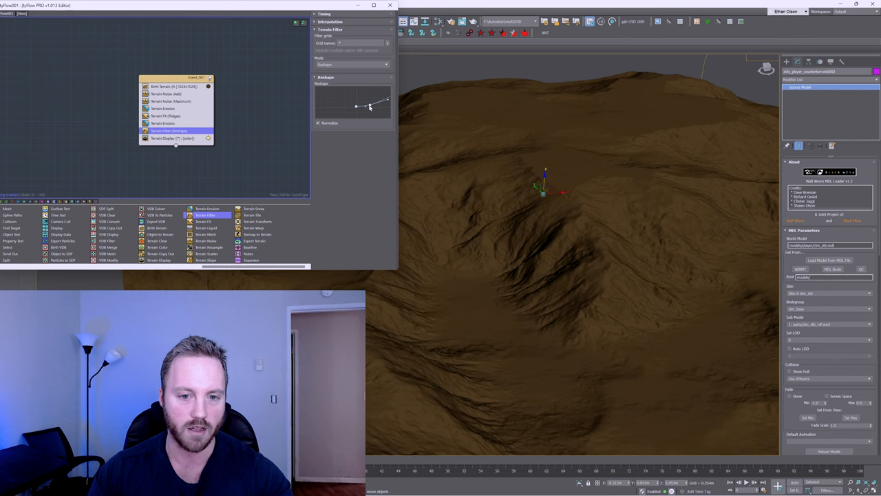
pyautogui.moveTo(585, 206); pyautogui.dragTo(519, 261)
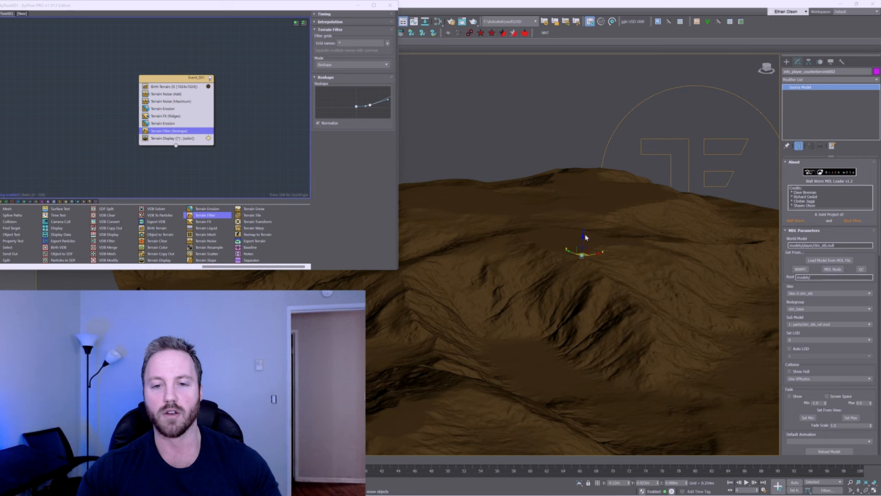
pyautogui.moveTo(530, 236)
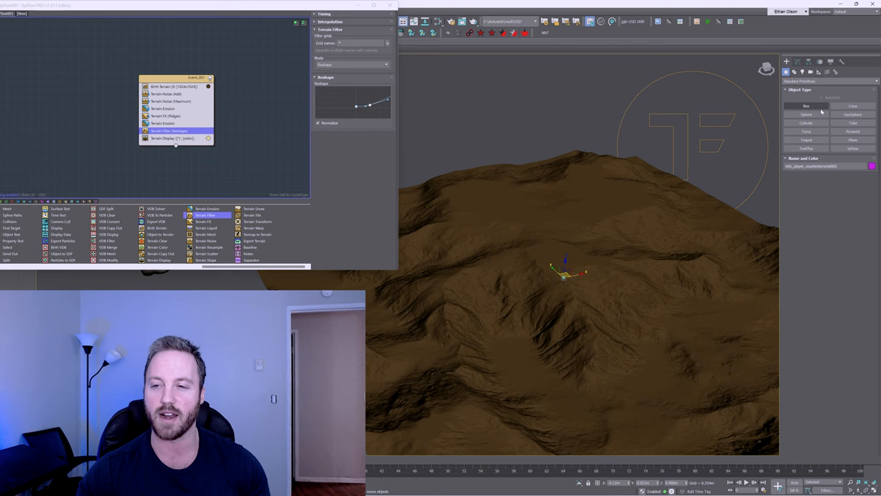
# Draw a short Standard Primitives cylinder on the mountain slope
pyautogui.click(806, 122)
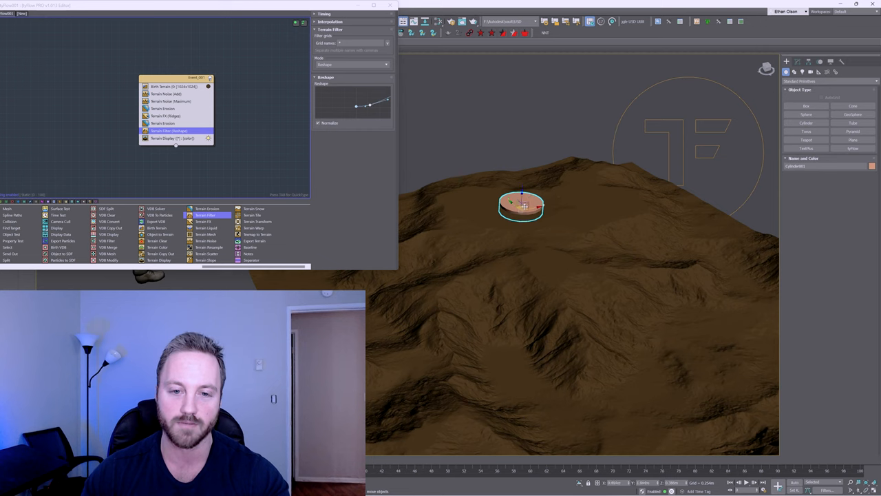
pyautogui.moveTo(521, 206); pyautogui.dragTo(618, 275)
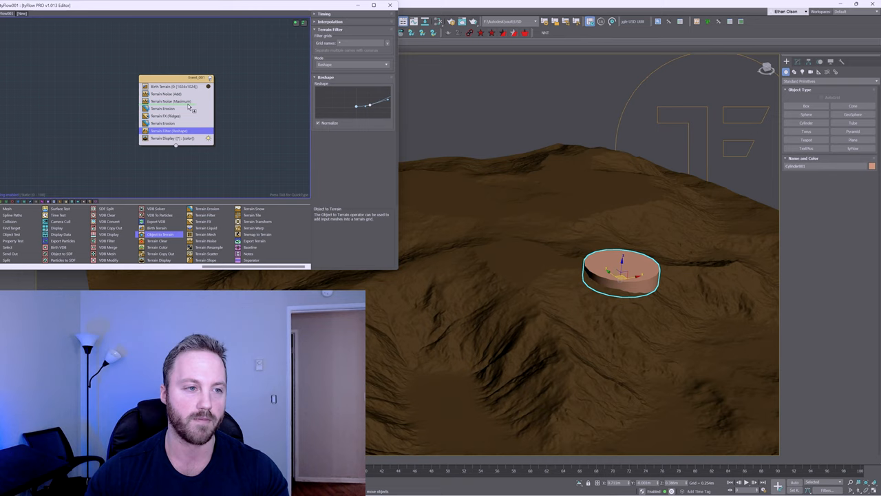
pyautogui.moveTo(189, 113)
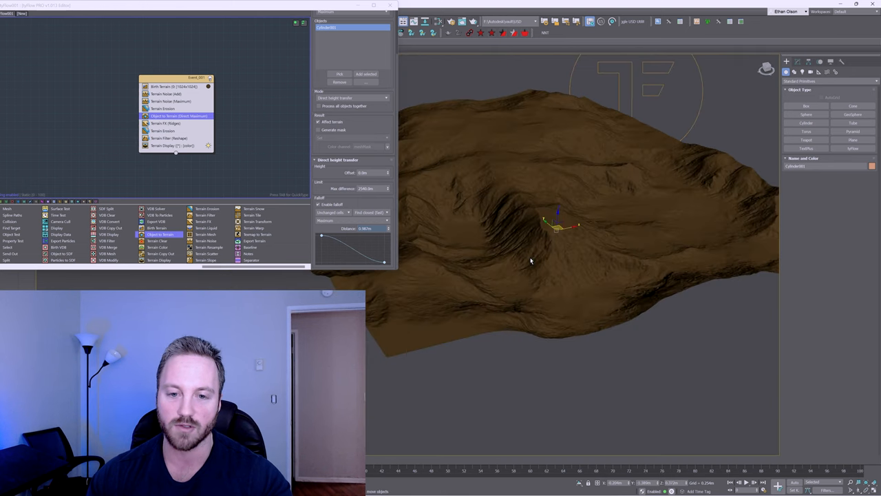
# Adjust the Cellular Terrain Noise (Add) strength, scale, lacunarity and octaves
pyautogui.click(168, 94)
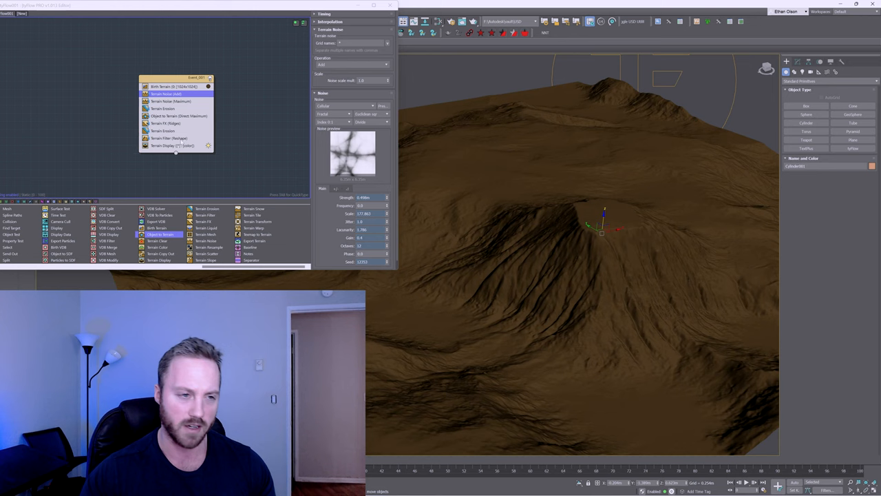
# Add a Terrain Color operator after the Reshape filter and browse its color presets
pyautogui.click(169, 139)
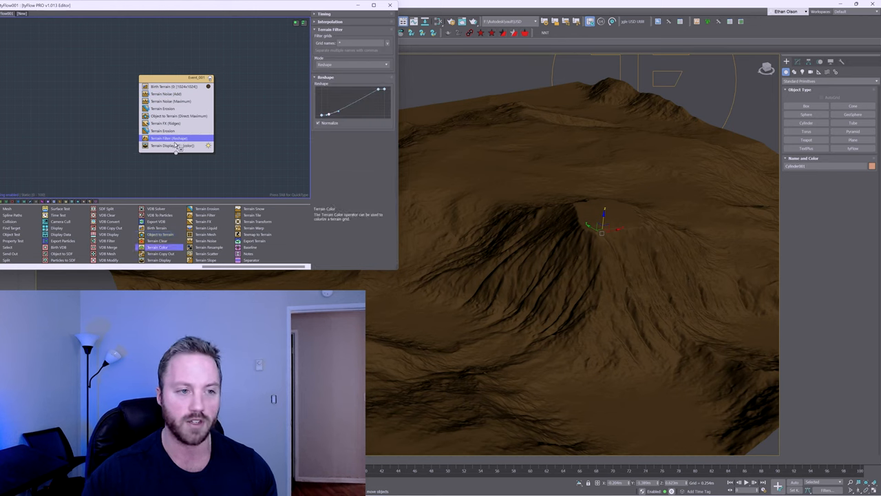
pyautogui.click(162, 145)
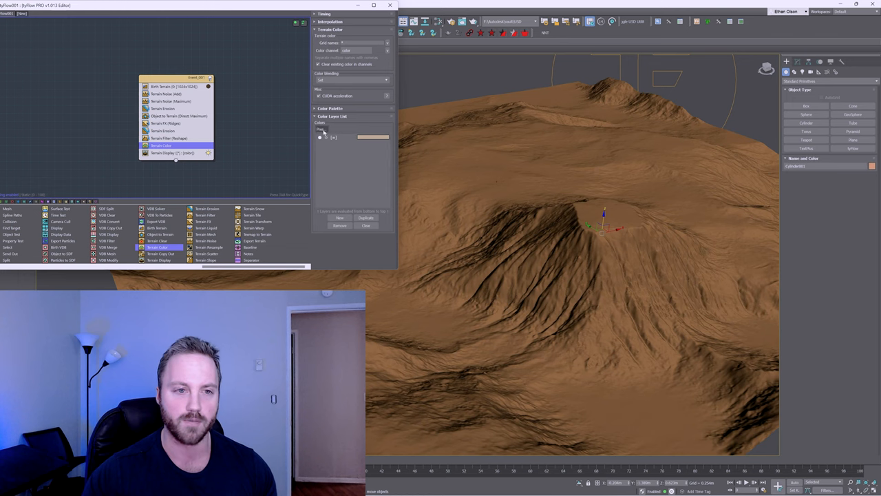
pyautogui.click(320, 136)
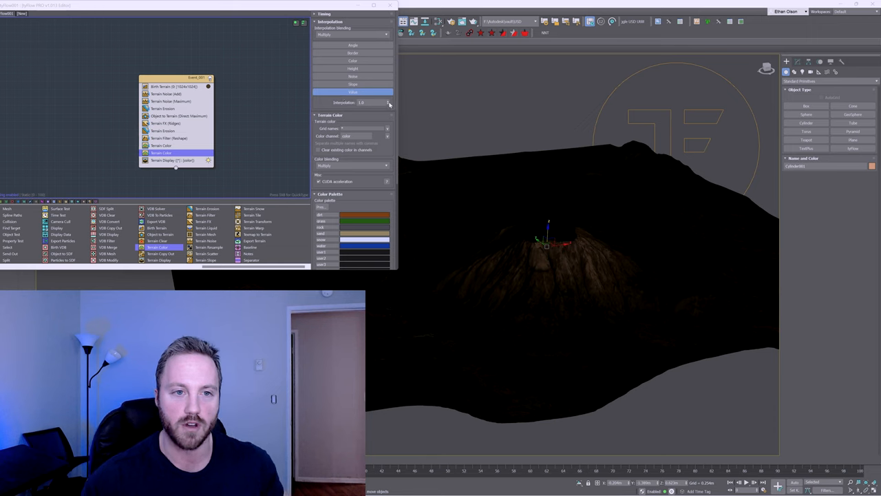
# Lower the colour interpolation and edit the snow swatch in the second Terrain Color palette
pyautogui.moveTo(372, 102); pyautogui.dragTo(372, 110)
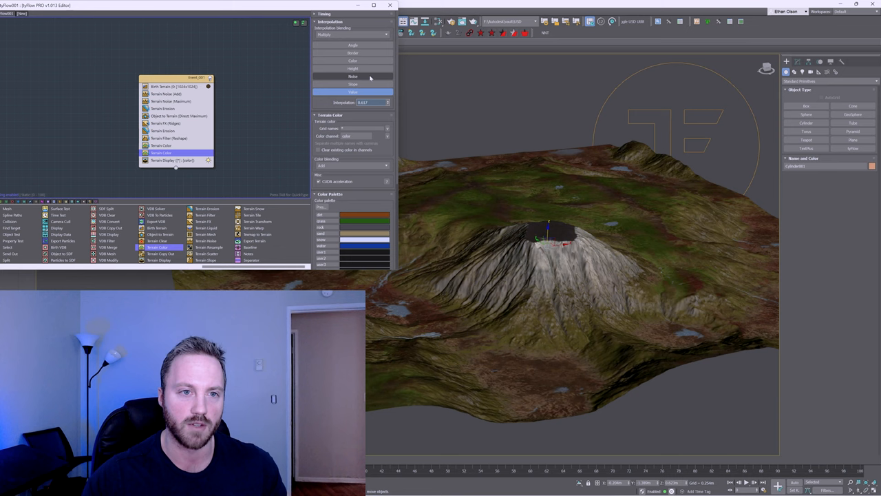
pyautogui.click(353, 84)
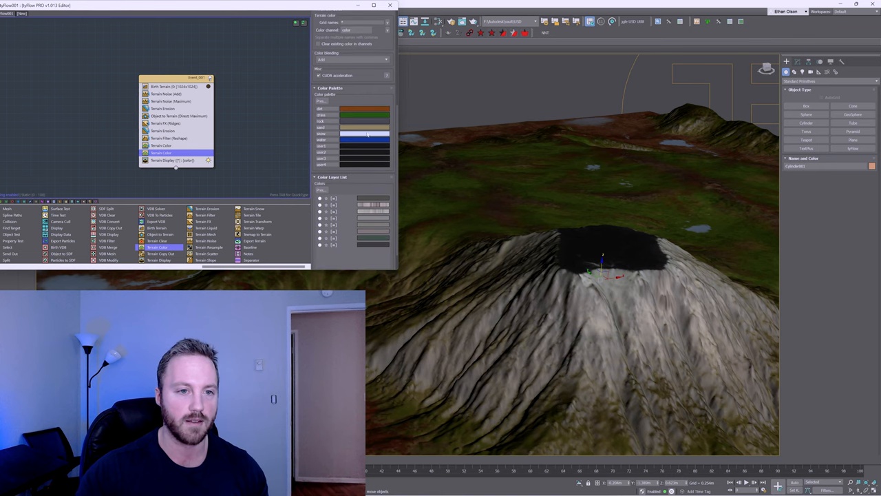
pyautogui.click(365, 128)
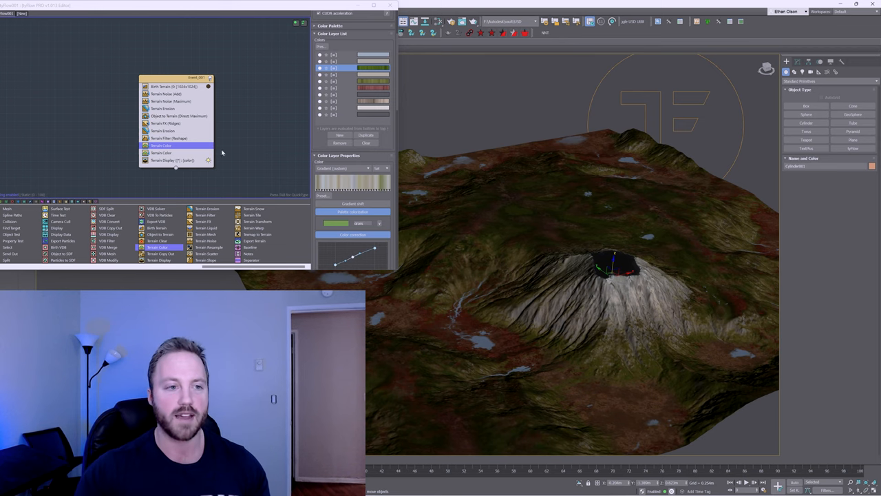
pyautogui.moveTo(484, 134)
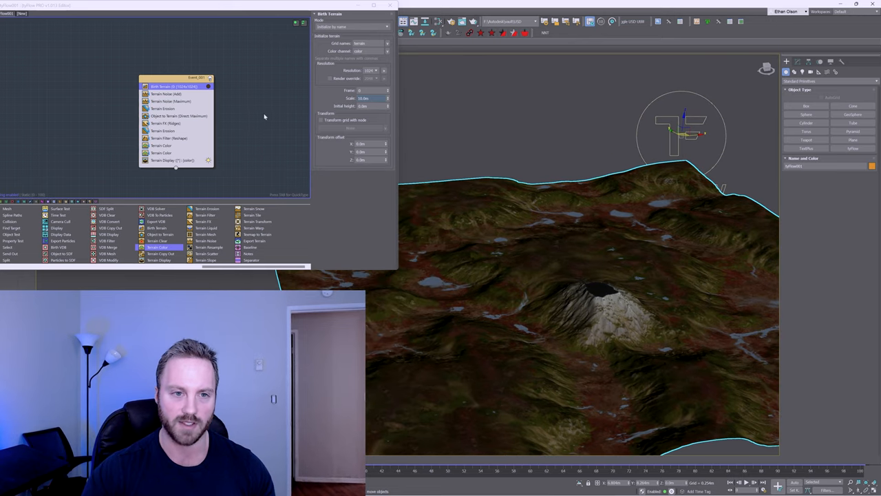
pyautogui.moveTo(556, 233)
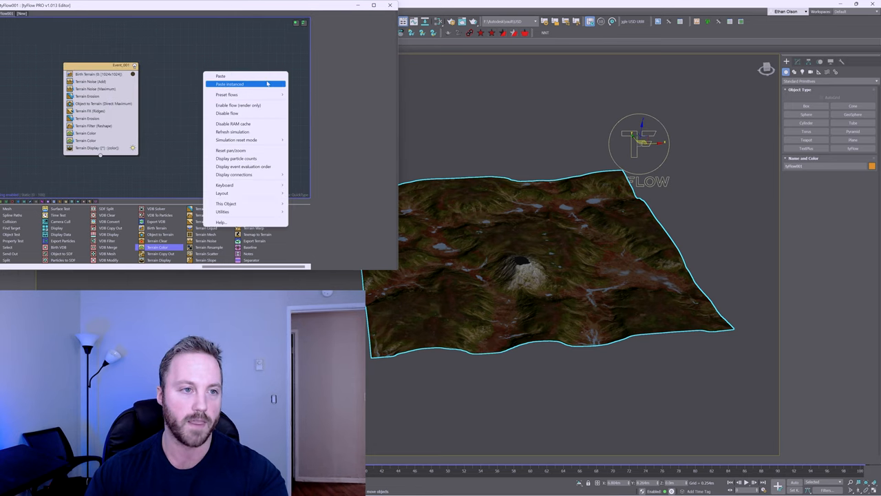
# Paste a copy of Event_001 and offset its Birth Terrain 10.0m along X
pyautogui.click(229, 84)
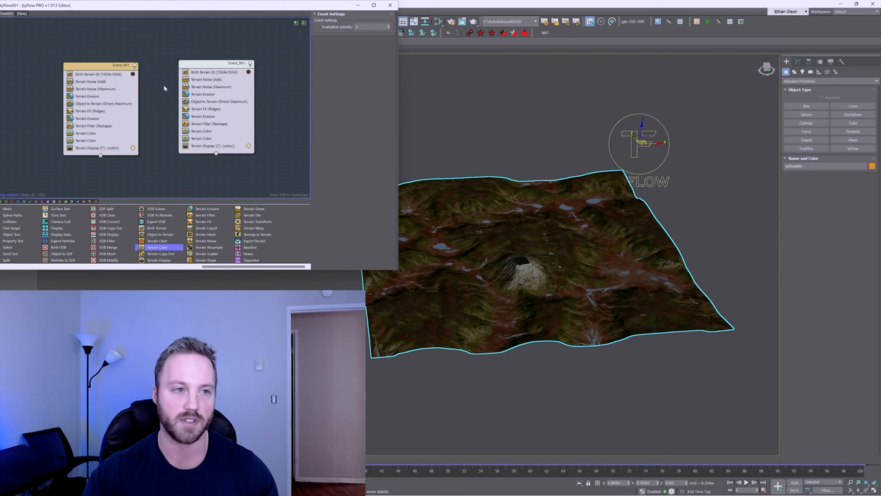
pyautogui.click(100, 73)
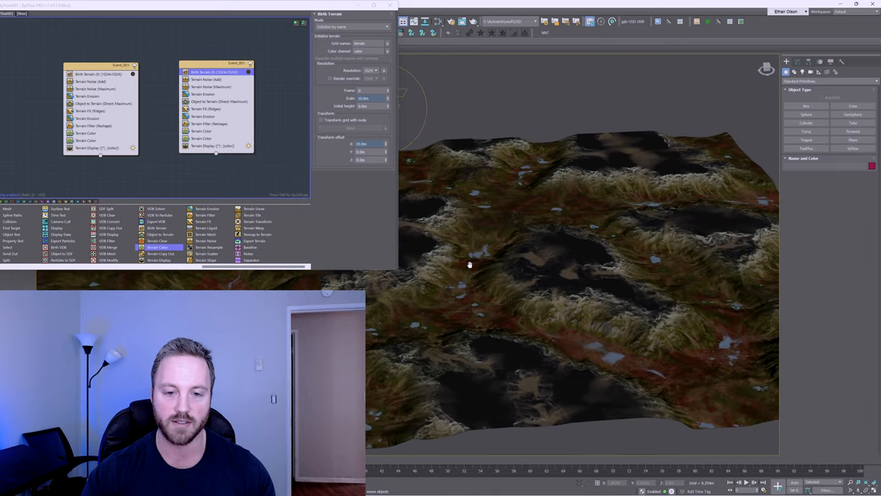
pyautogui.moveTo(469, 264); pyautogui.dragTo(563, 336)
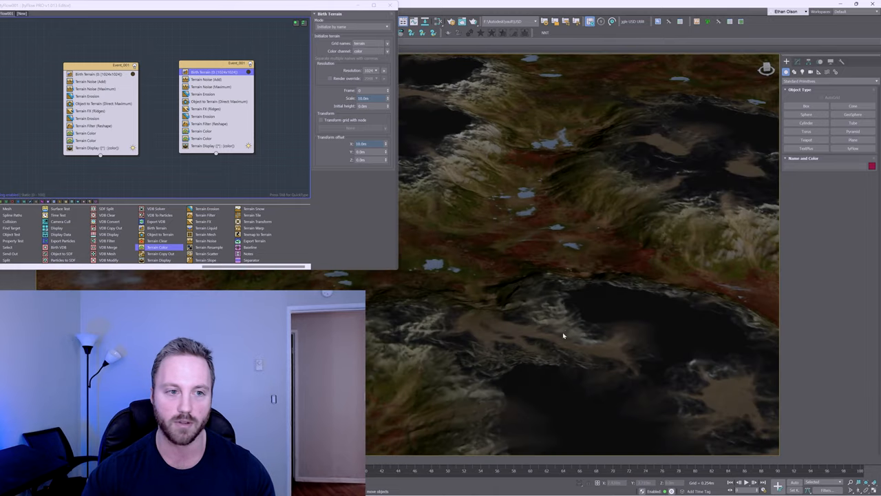
pyautogui.click(202, 138)
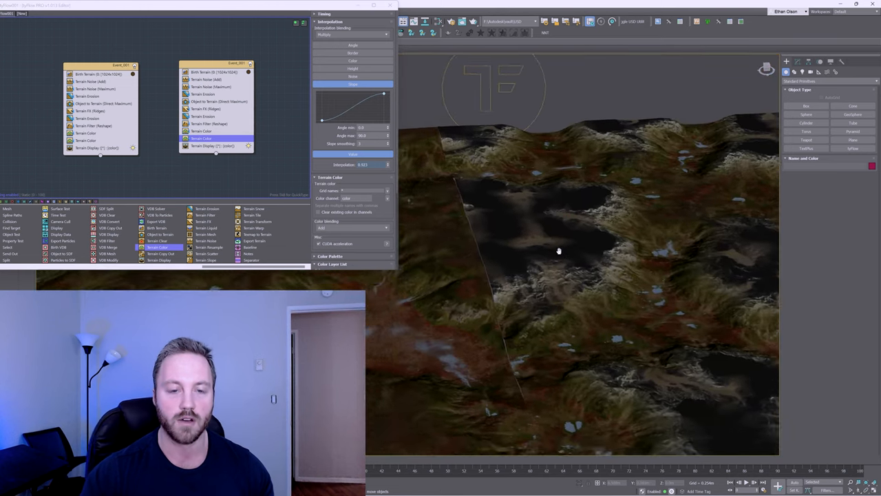
pyautogui.moveTo(559, 251); pyautogui.dragTo(538, 280)
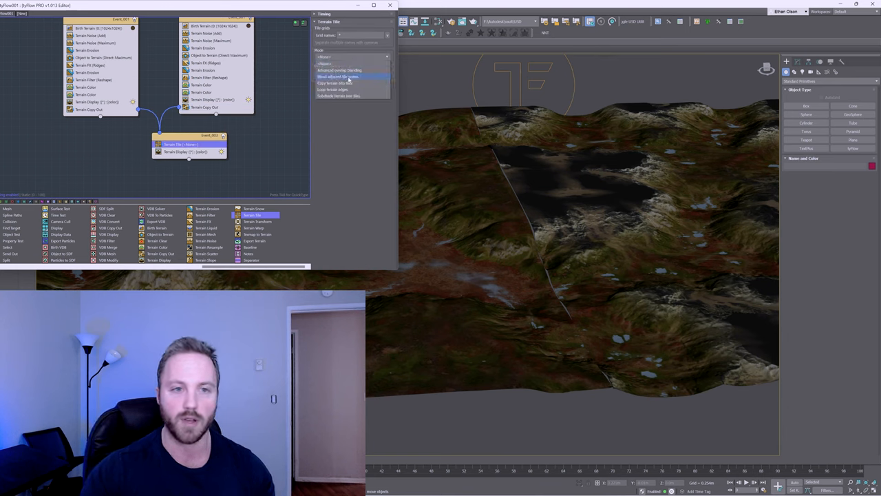
# Set the new event's Terrain Tile Mode to Blend adjacent tile seams
pyautogui.click(337, 76)
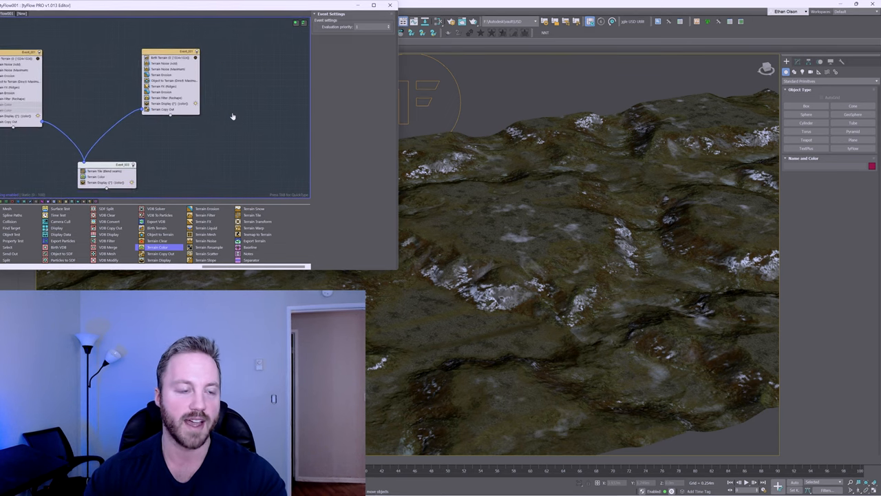
# Paste a third terrain event, move Terrain Copy Out below Birth Terrain, use Advanced overlap blending
pyautogui.click(163, 63)
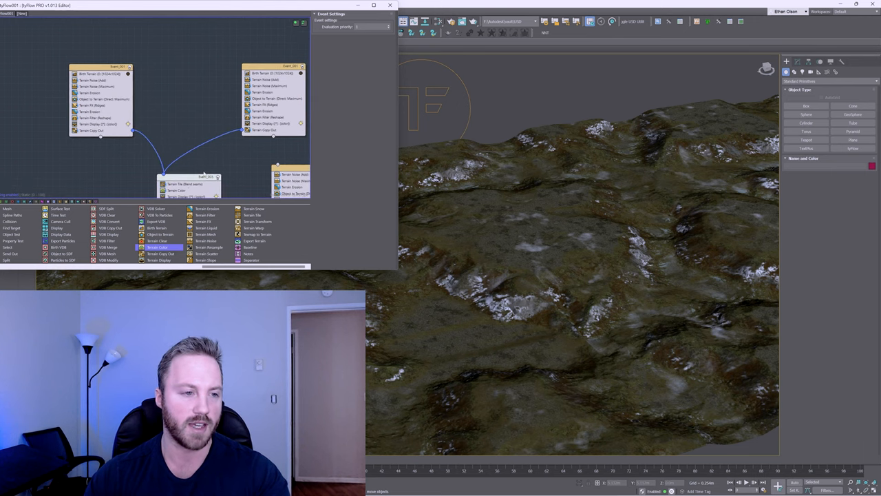
pyautogui.click(186, 160)
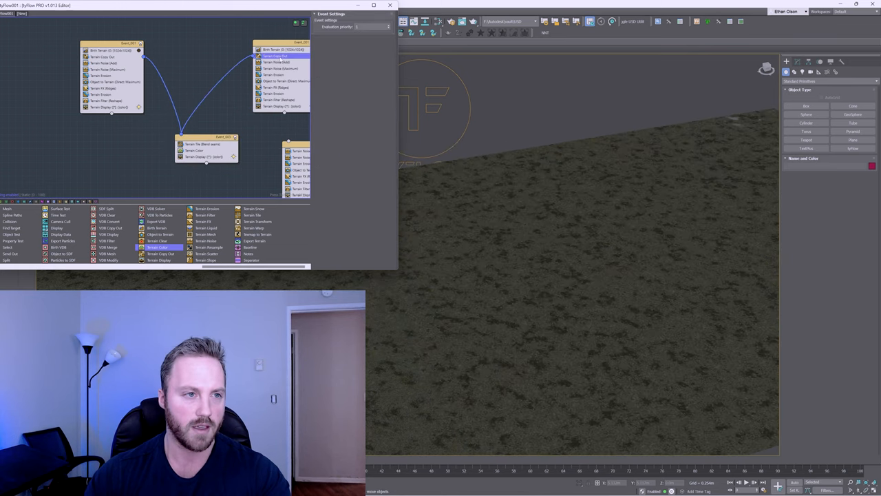
pyautogui.click(202, 143)
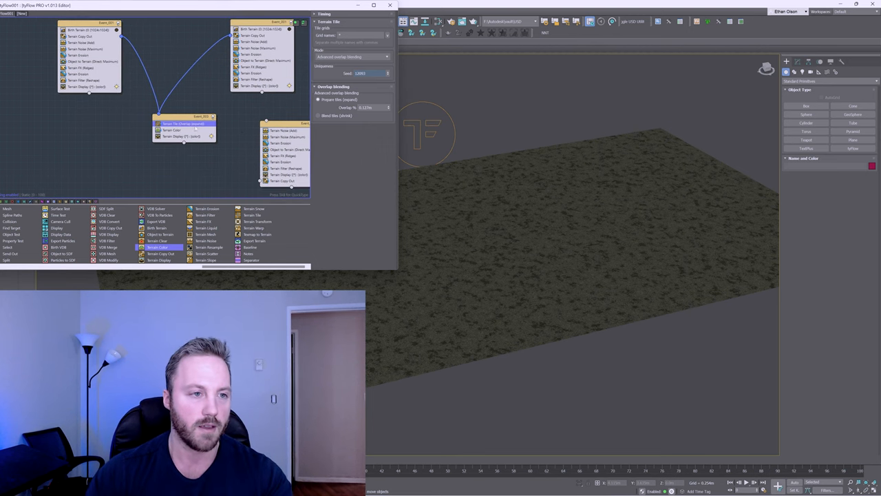
# Reorder the noise steps in Event_003 and set the second Terrain Tile to Advanced overlap blending
pyautogui.click(282, 130)
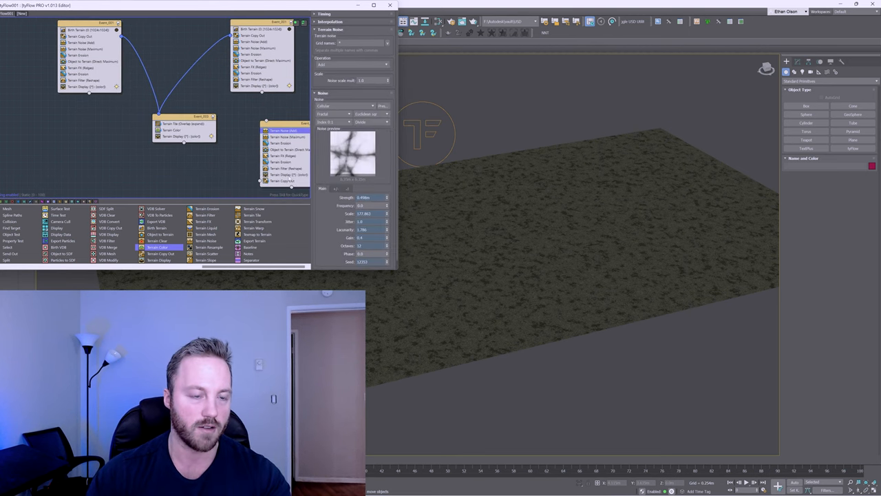
pyautogui.click(286, 174)
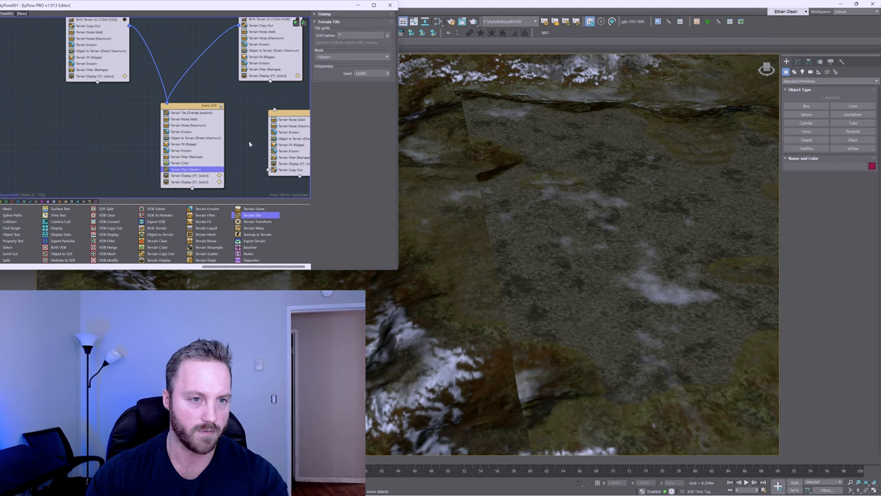
pyautogui.click(351, 56)
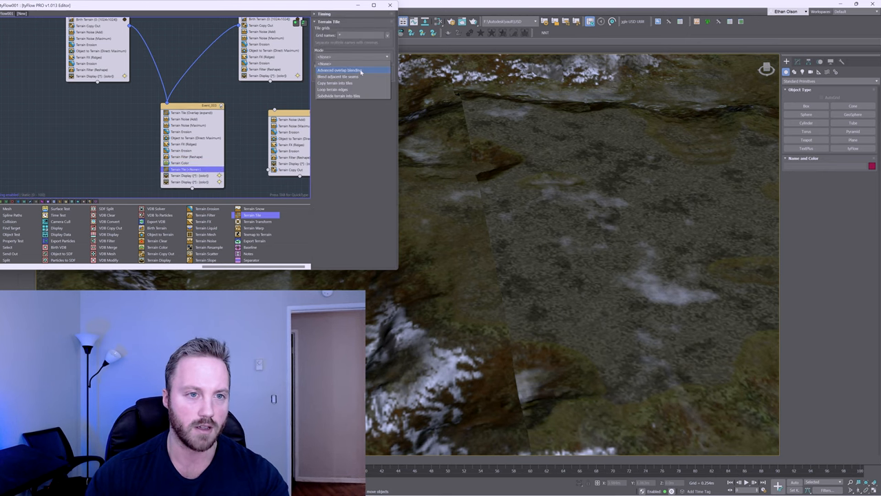
pyautogui.click(338, 70)
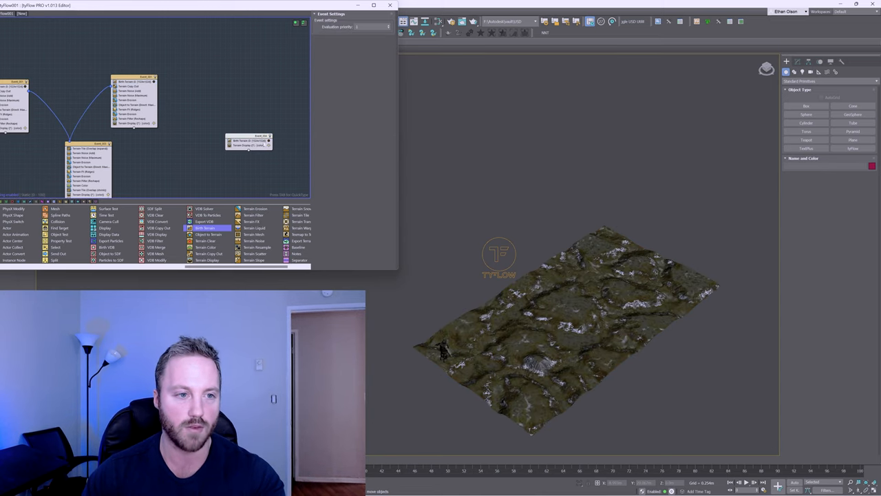
# Select the new Terrain Slope in Event_004 and reshape its Radial gradient curve
pyautogui.click(248, 141)
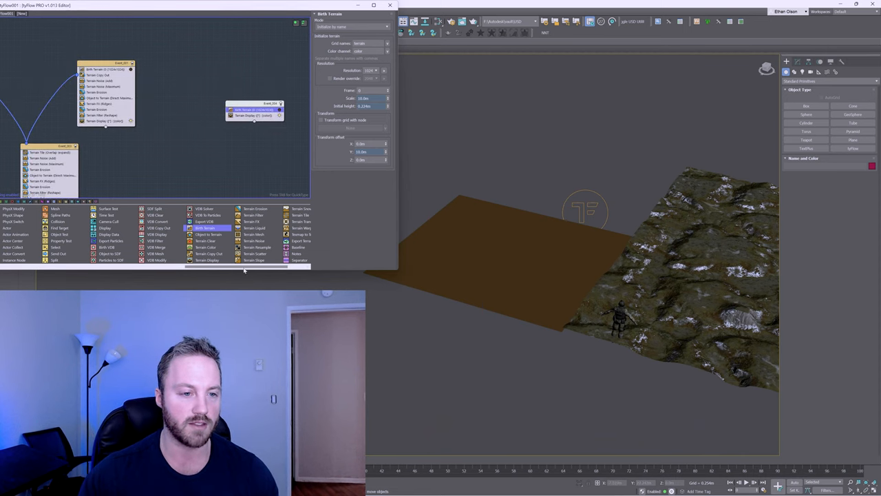
pyautogui.moveTo(254, 260)
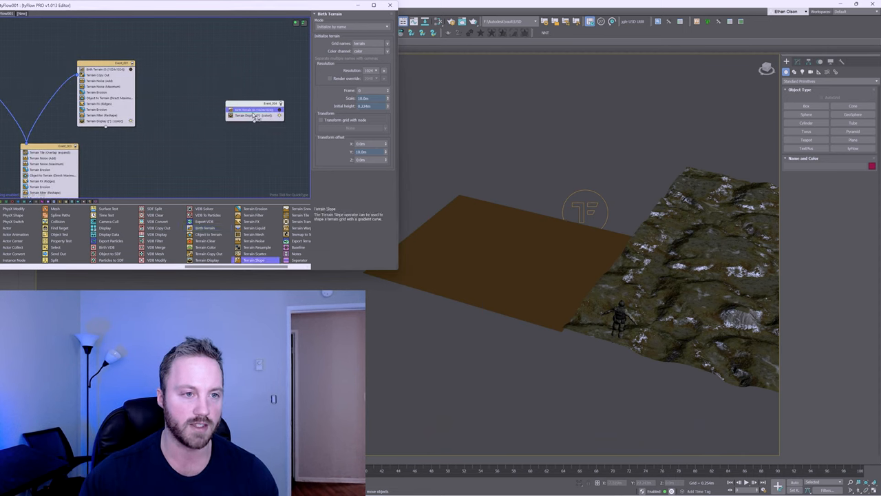
pyautogui.click(255, 115)
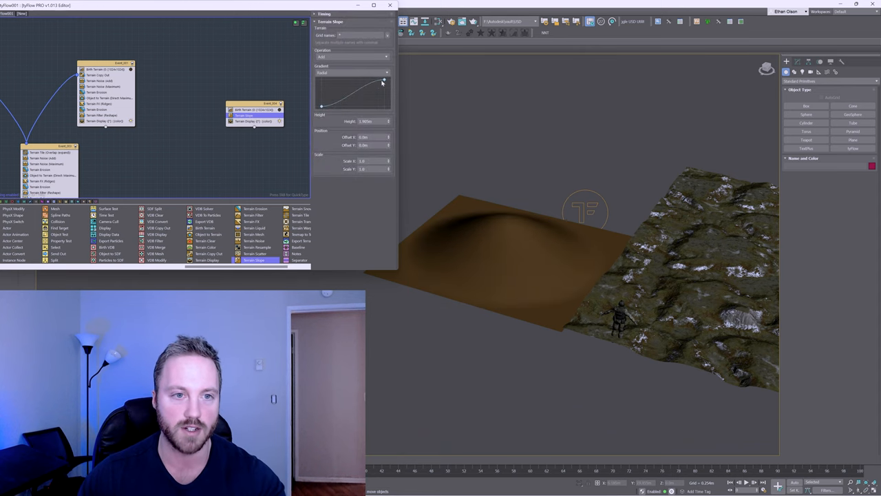
pyautogui.moveTo(382, 81); pyautogui.dragTo(354, 85)
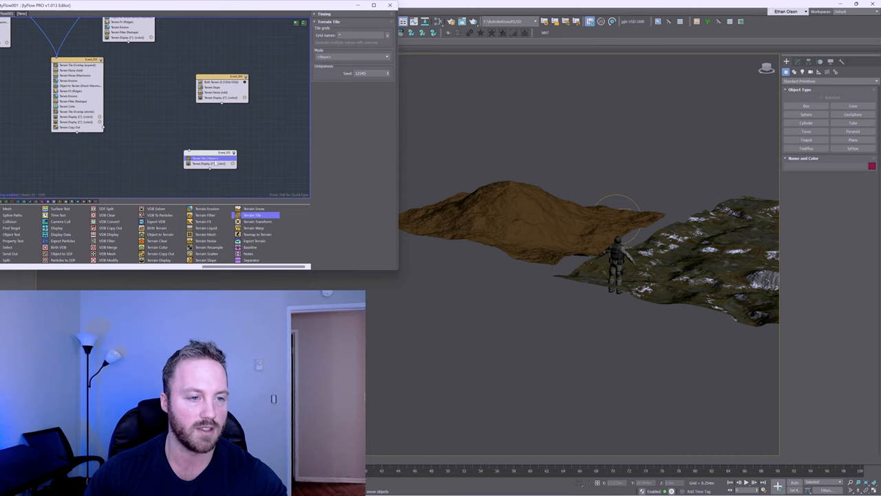
# Set the new Terrain Tile's Mode to Blend adjacent tile seams
pyautogui.click(351, 57)
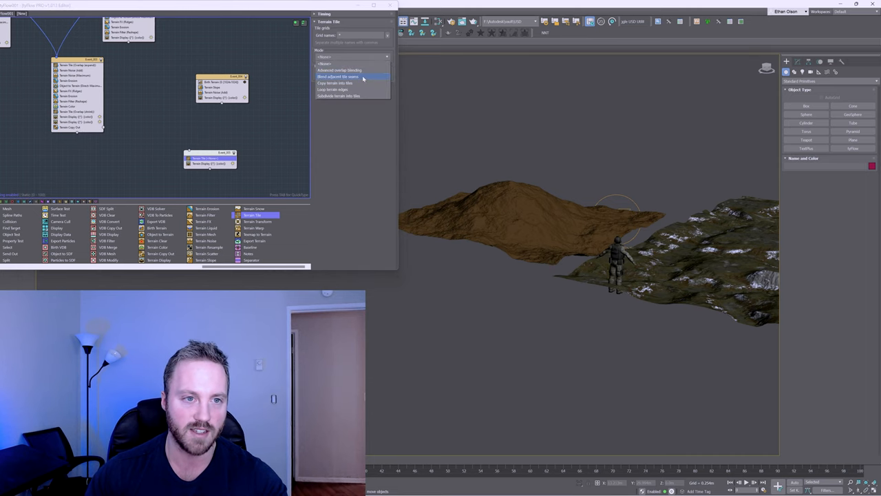
pyautogui.click(337, 75)
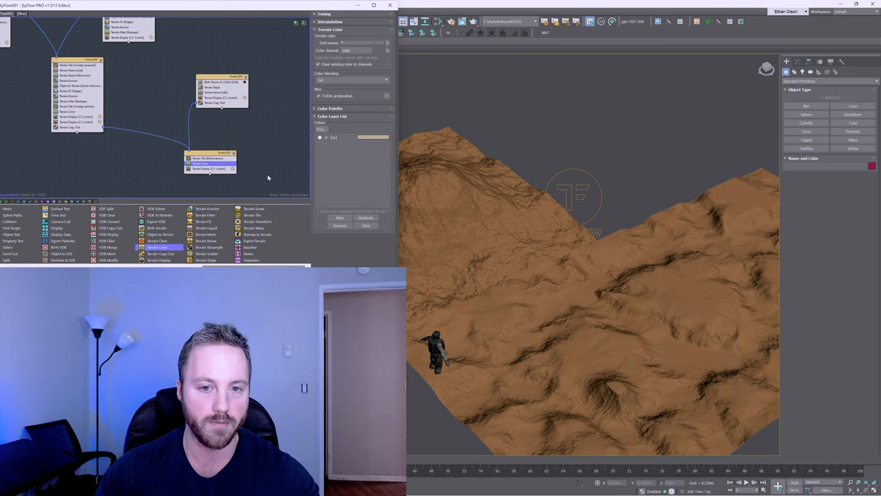
# Apply the Frozen Peaks preset to the tile event's Terrain Color layers
pyautogui.click(320, 129)
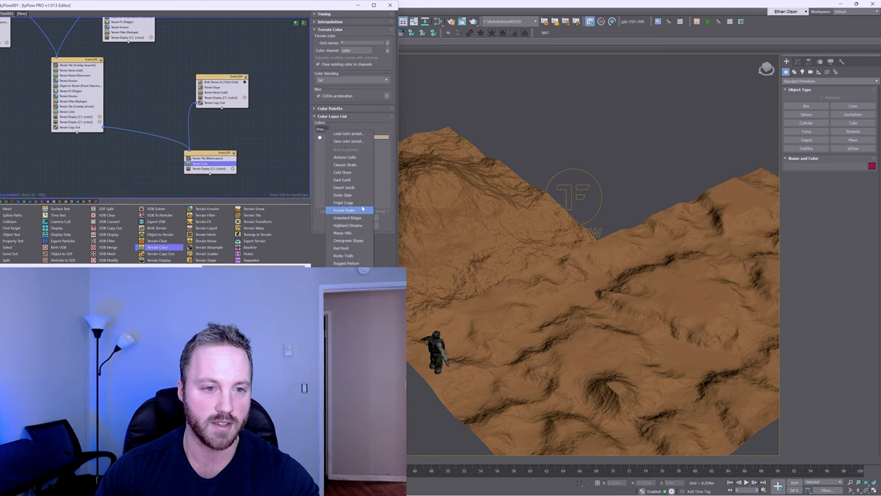
pyautogui.click(344, 210)
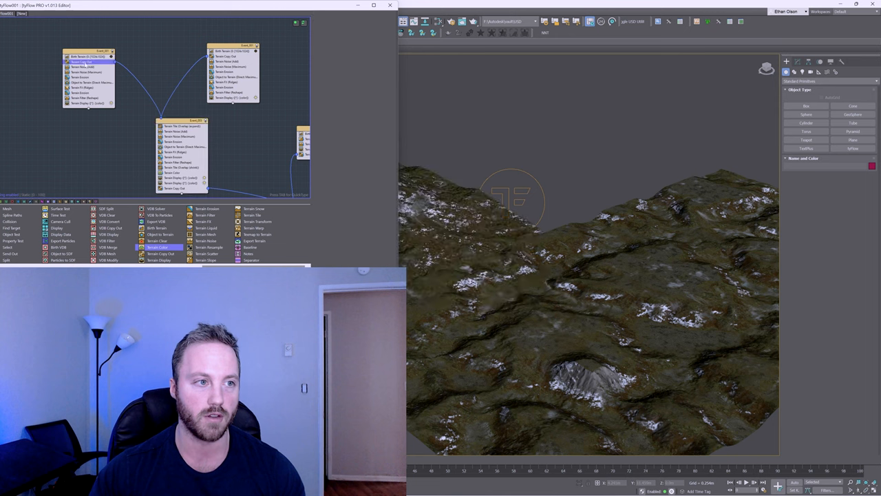
# Select Event_001's Terrain Noise (Add) operator to show its settings rollout
pyautogui.click(82, 62)
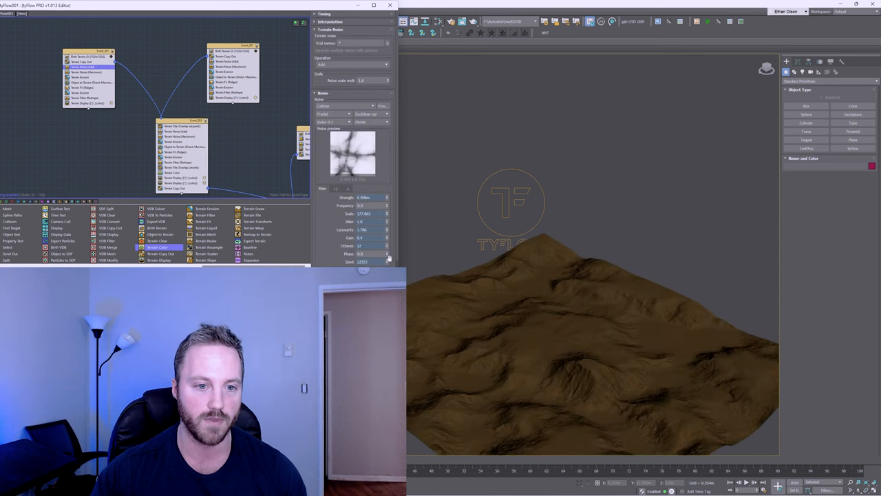
pyautogui.click(387, 262)
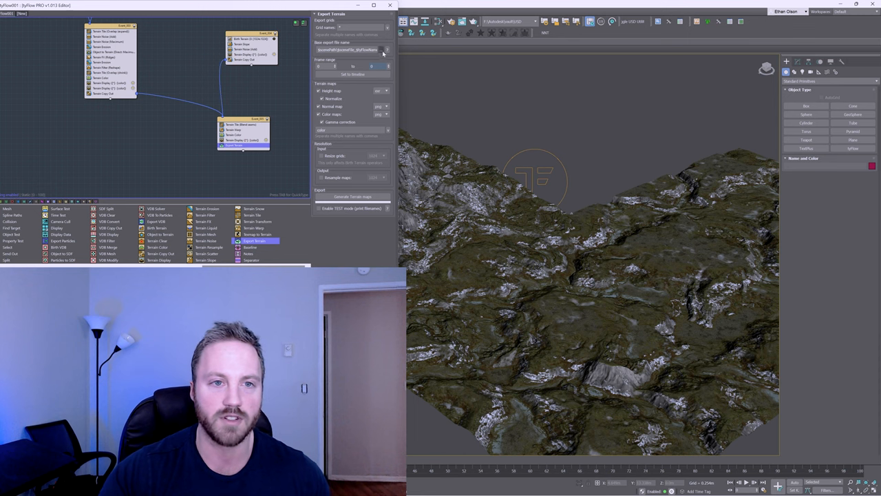
# Browse for the folder where Export Terrain saves its maps
pyautogui.click(386, 49)
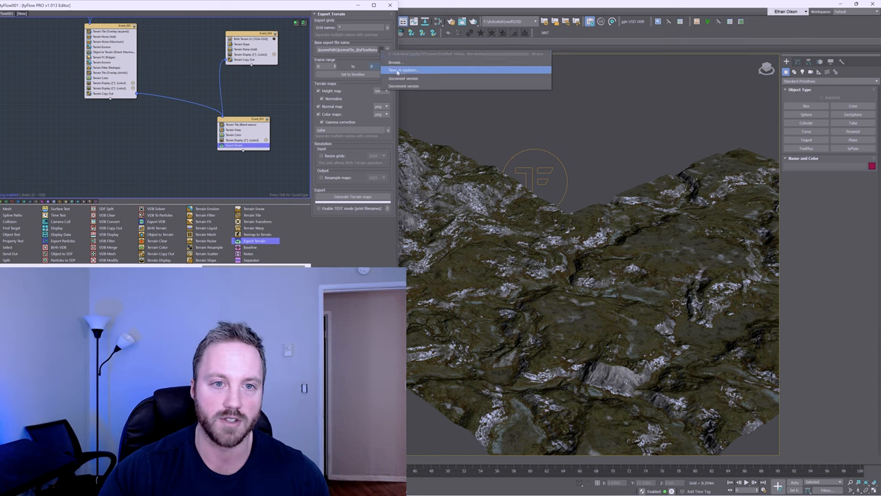
pyautogui.click(403, 70)
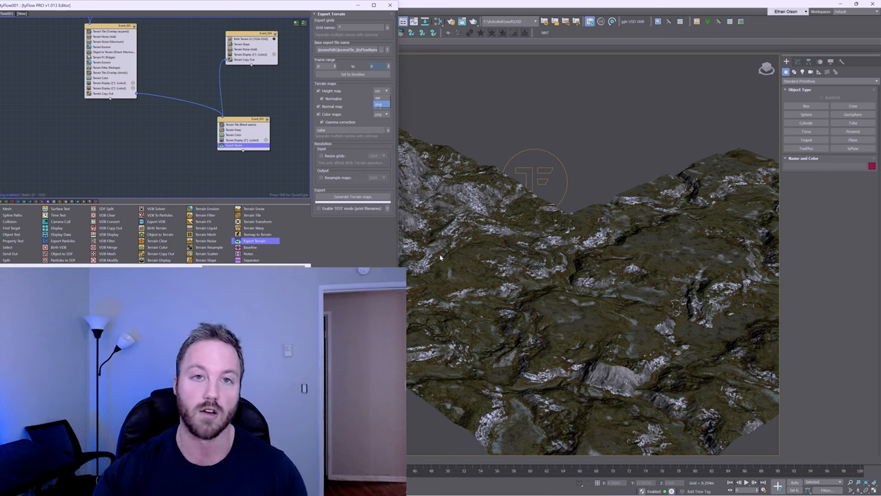
pyautogui.moveTo(559, 147)
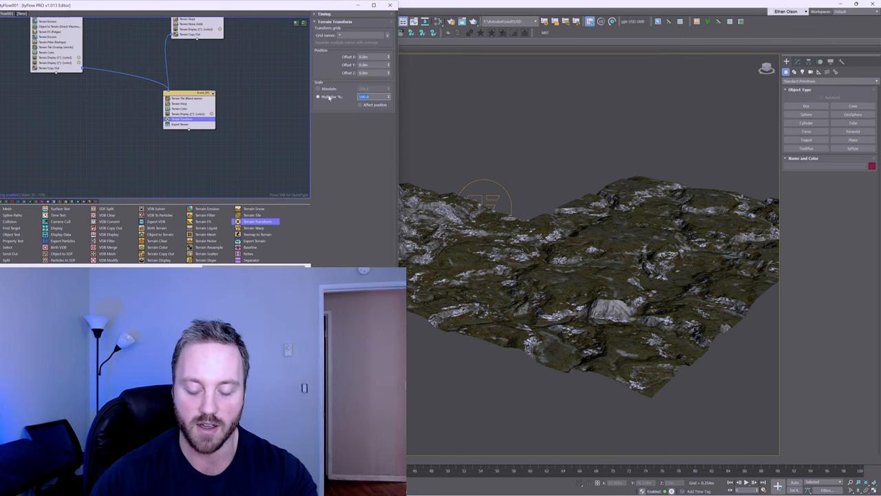
# Enter a 10000% Scale Multiplier on the tile event's Terrain Transform
pyautogui.write('10000.0')
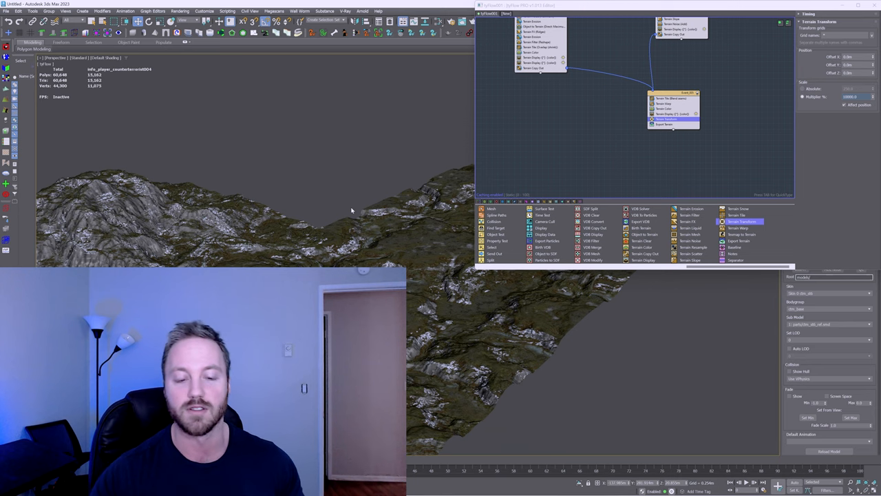
pyautogui.moveTo(385, 218)
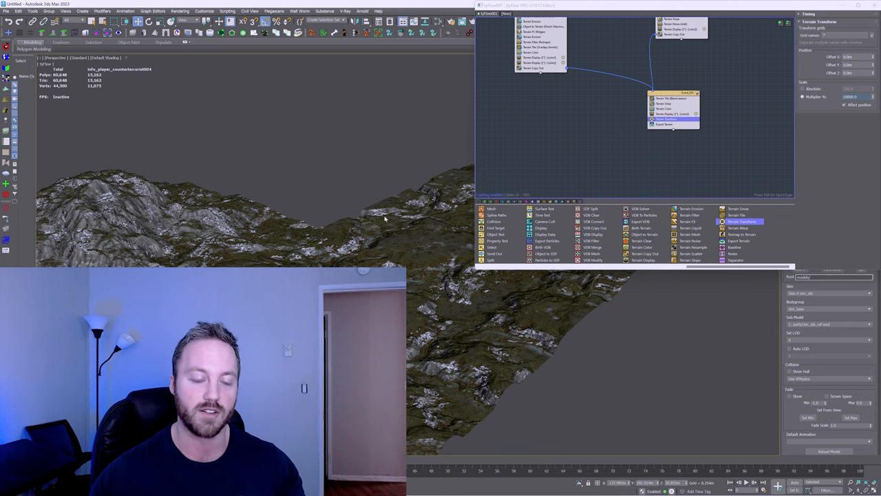